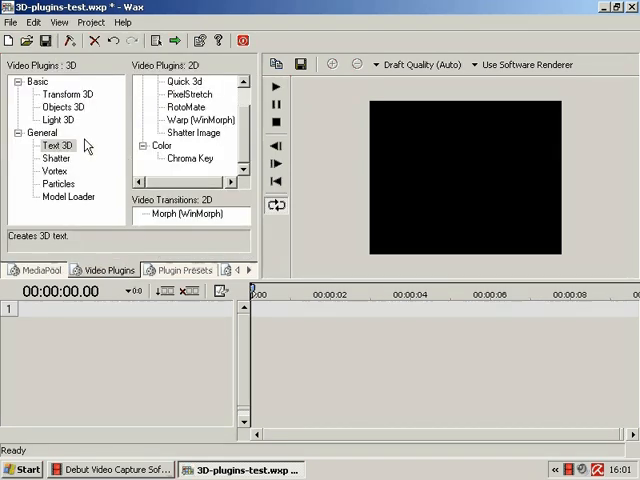
mouse_move(81, 156)
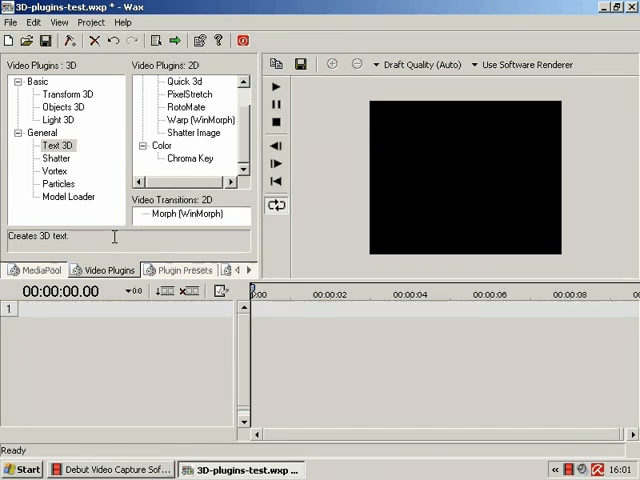
mouse_move(90, 238)
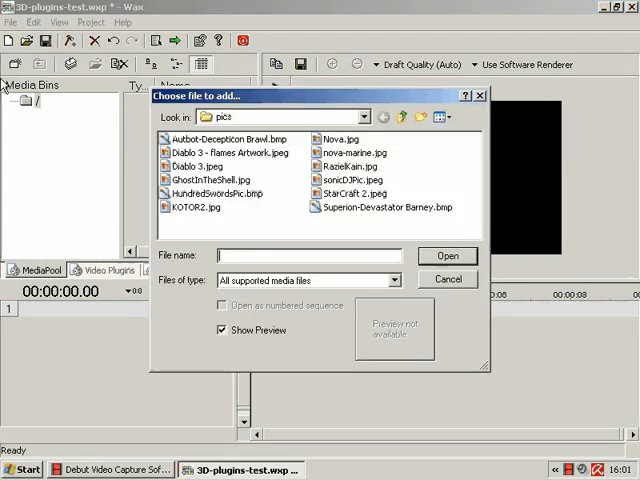
- Add HundredSwordsPic.bmp to track 1 and return to the Video Plugins list
click(447, 256)
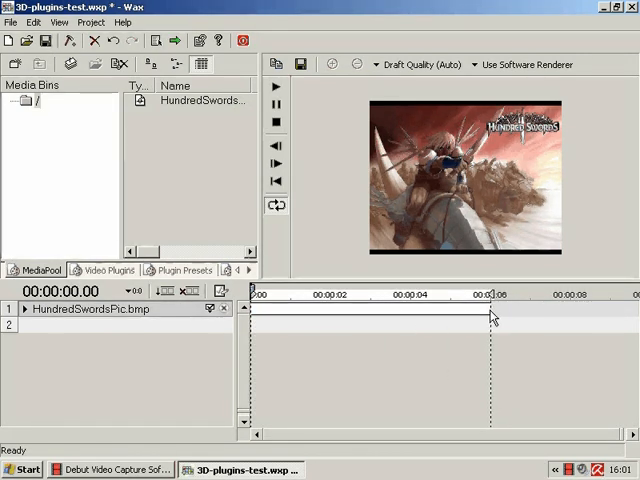
click(108, 270)
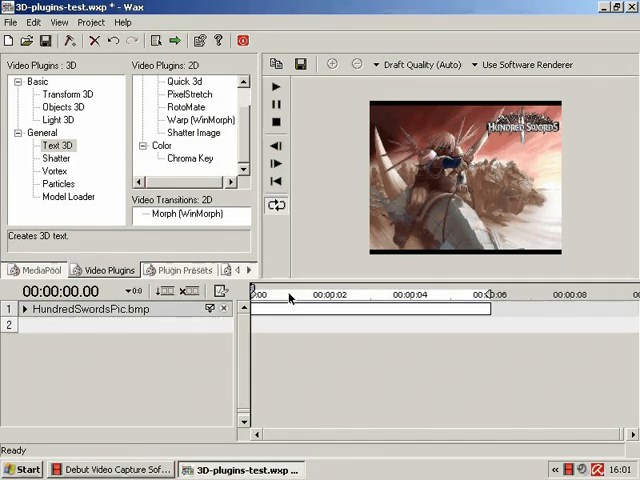
mouse_move(414, 224)
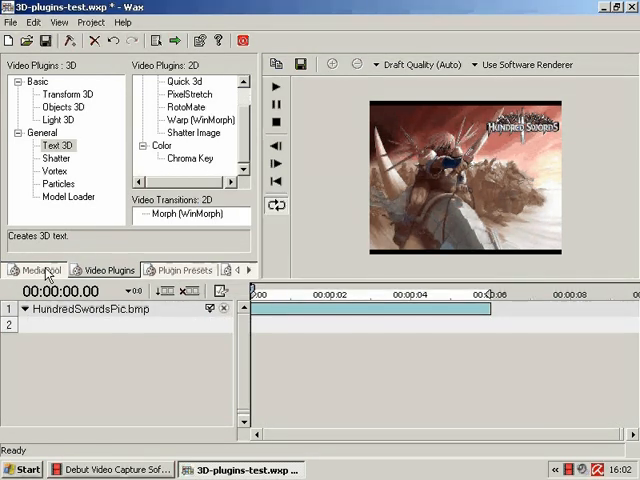
- Add text-holder.bmp to track 1 from the Media Pool and attach Text 3D
click(38, 270)
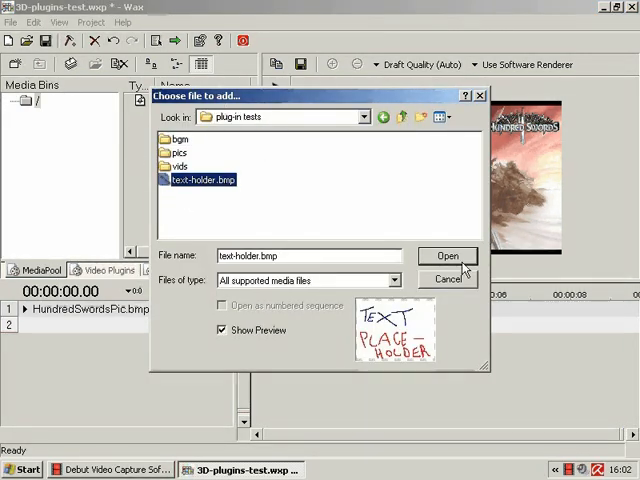
click(447, 256)
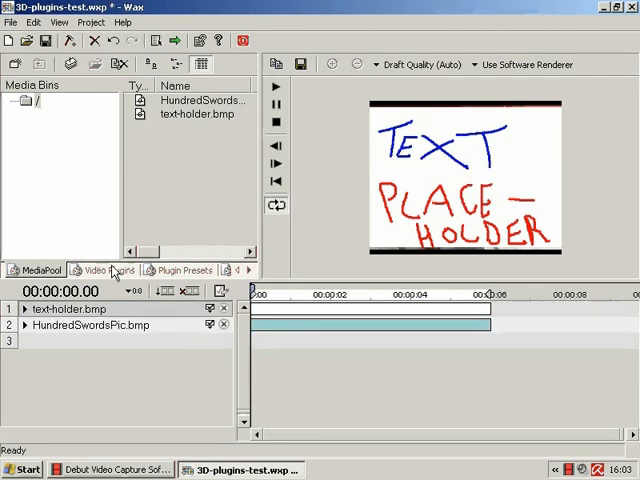
click(103, 270)
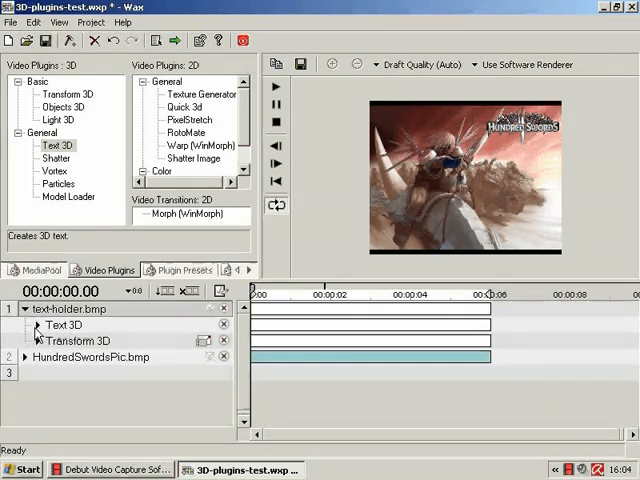
- Expand the Text 3D plugin settings and collapse Front Material
click(27, 324)
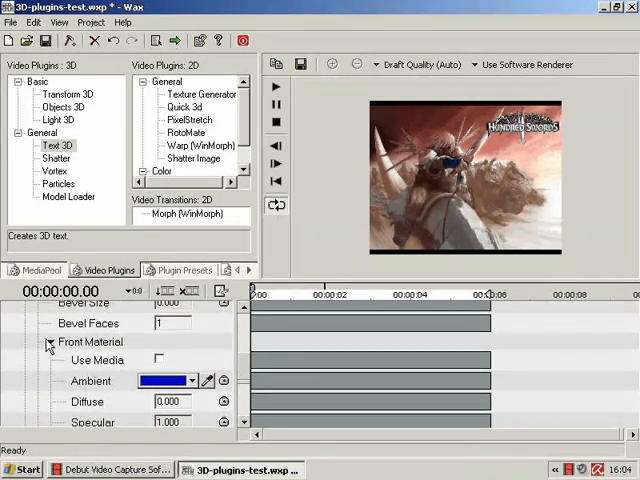
click(48, 341)
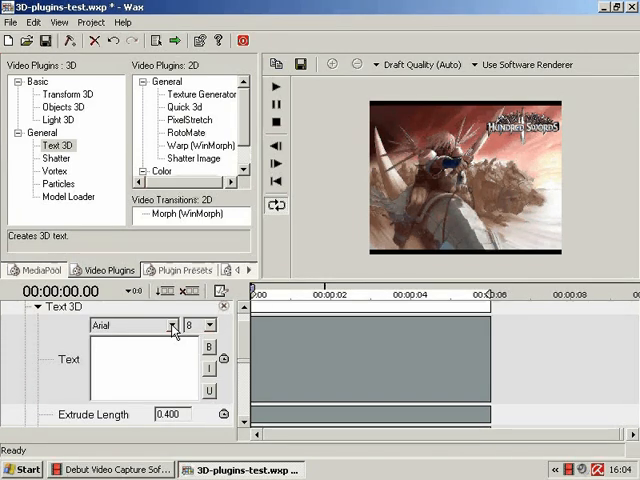
- Type SEGA, set extrude length 1.192 and bevel size 0.030
text(SEGA)
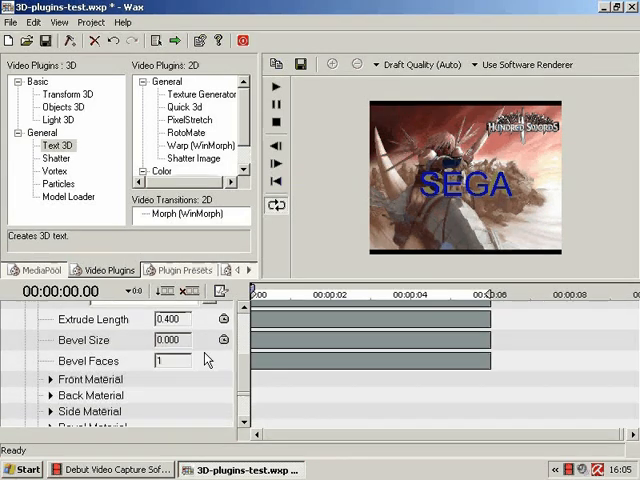
click(170, 340)
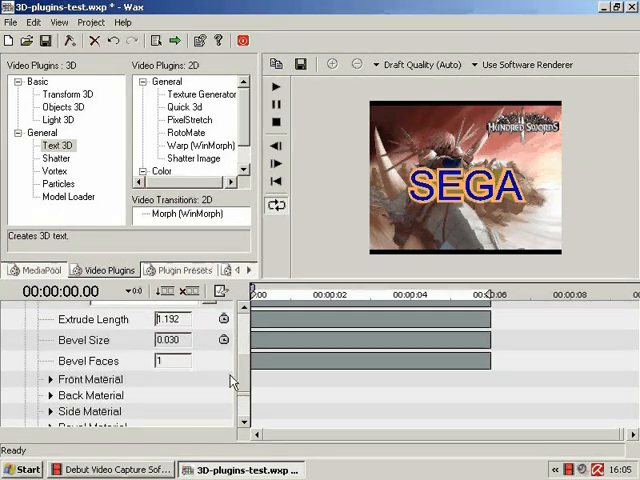
click(48, 378)
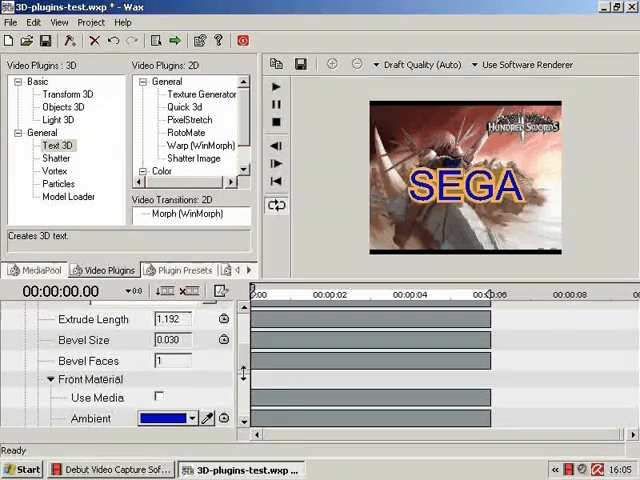
scroll(down, 3)
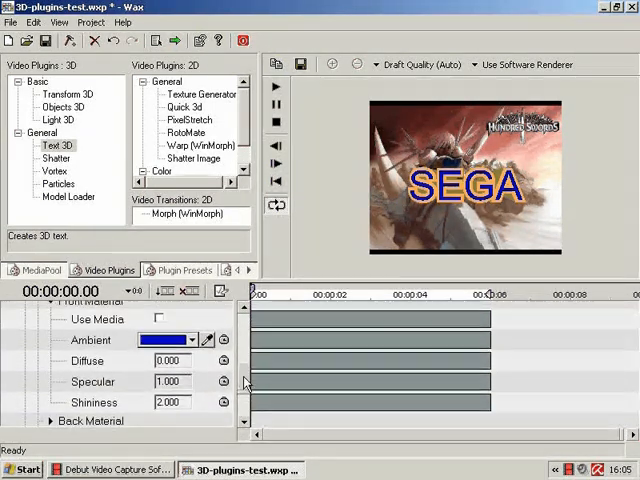
click(159, 319)
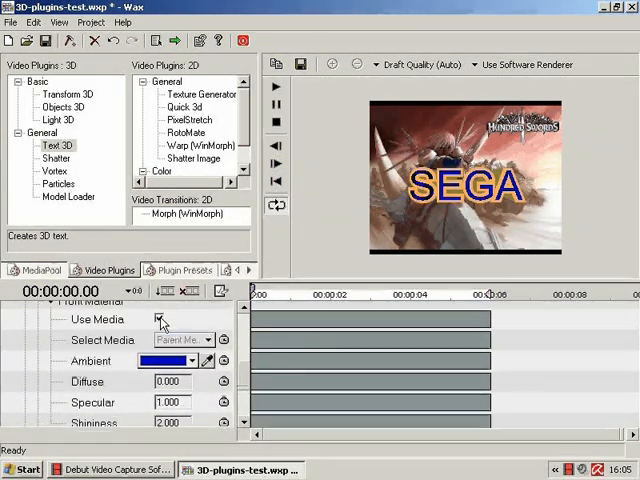
click(159, 318)
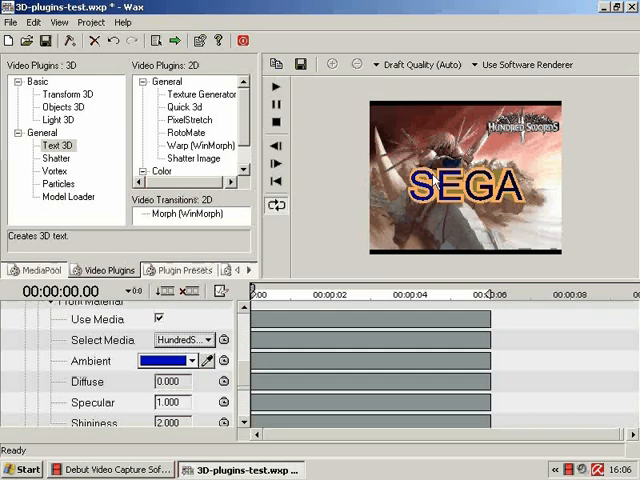
click(224, 339)
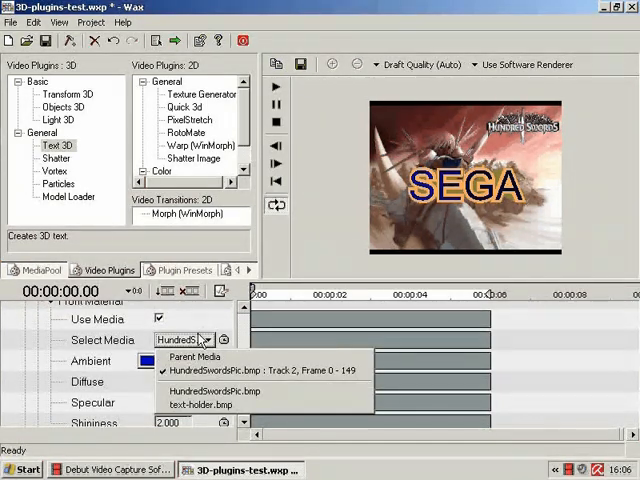
click(194, 357)
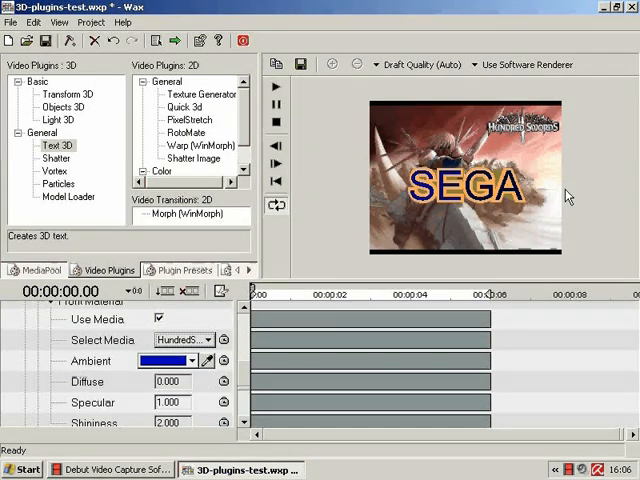
click(205, 340)
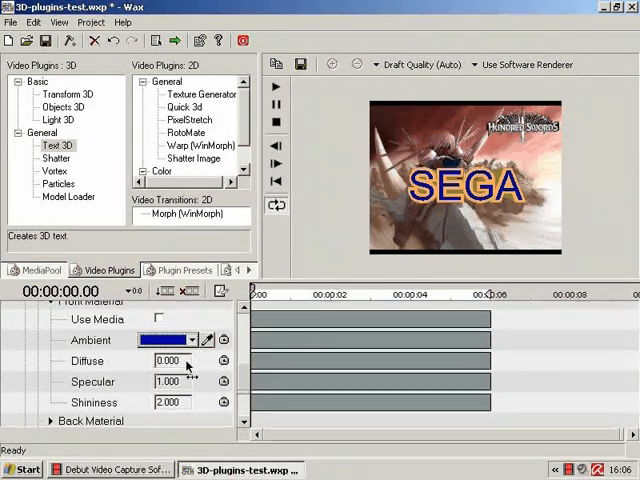
click(190, 340)
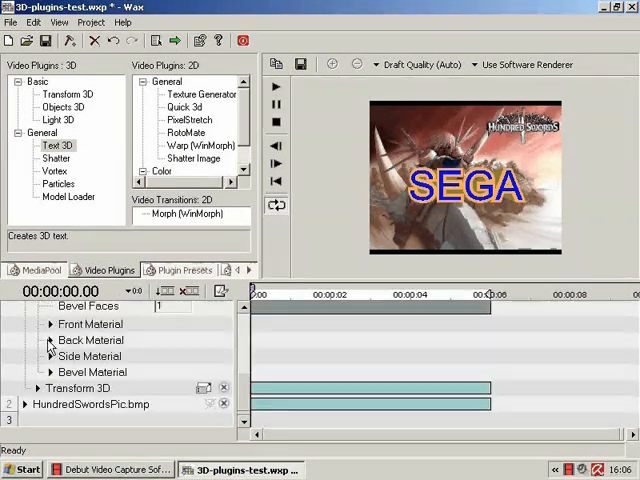
click(51, 340)
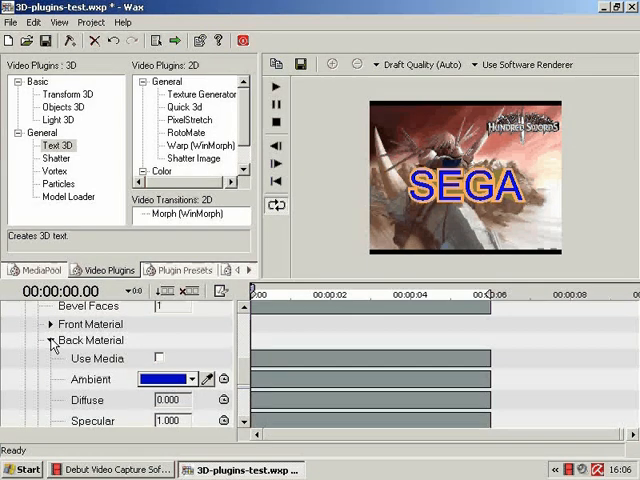
click(180, 379)
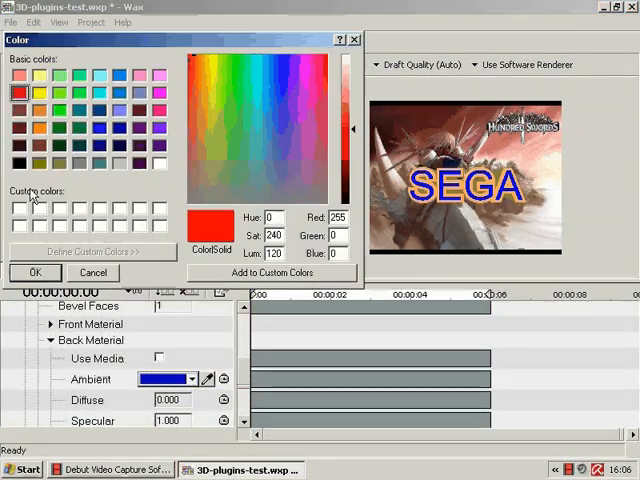
click(34, 272)
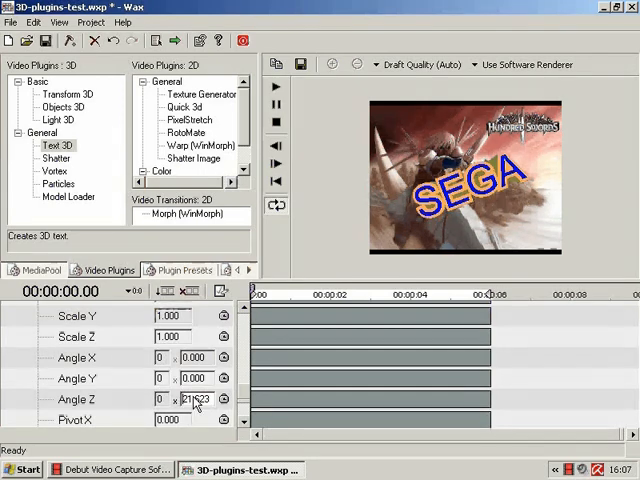
scroll(down, 3)
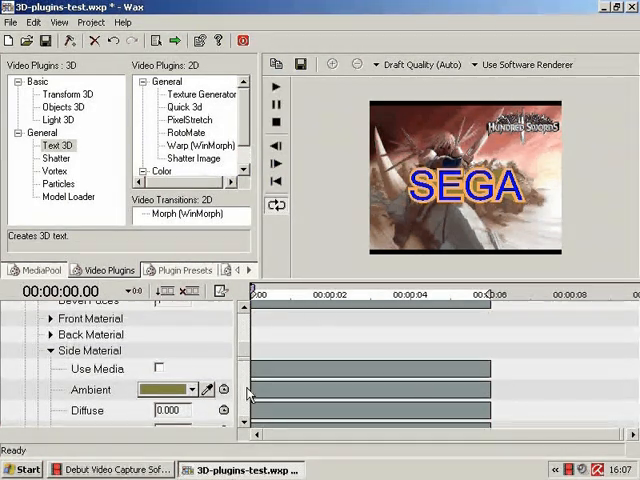
- Set the Side Material ambient colour to green via the colour chooser
scroll(down, 3)
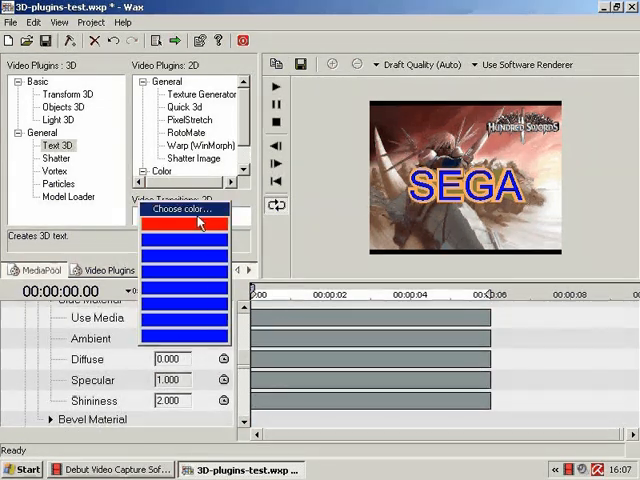
click(180, 210)
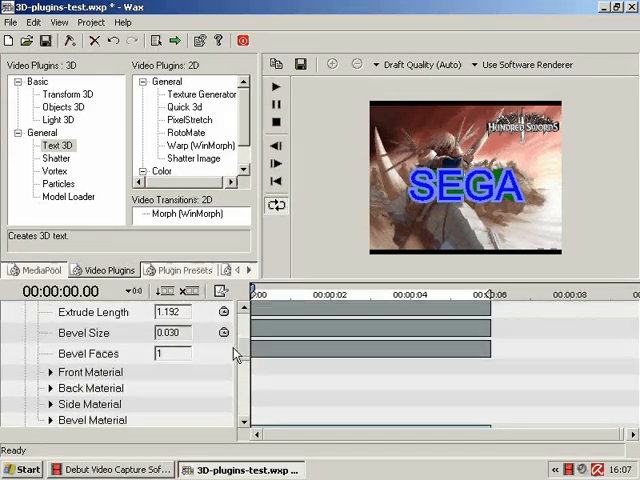
- Add a second text line reading 'is here' below SEGA
scroll(down, 3)
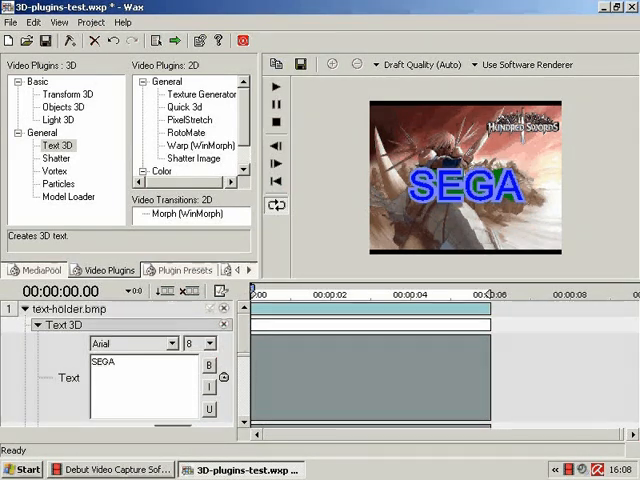
text(is here)
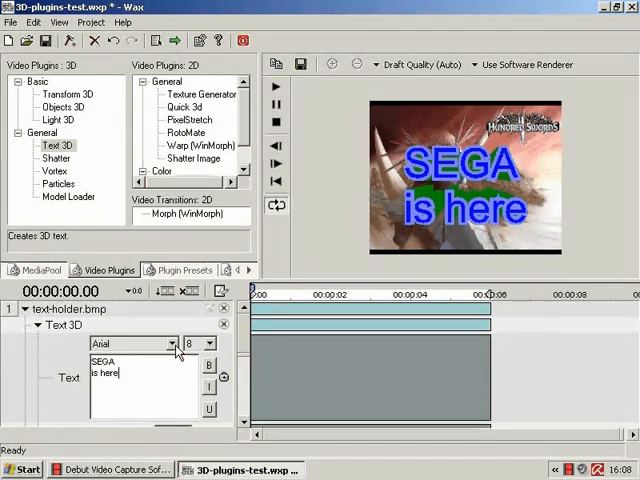
- Scroll the Text 3D font list and choose a Nise Sega-style font
click(171, 344)
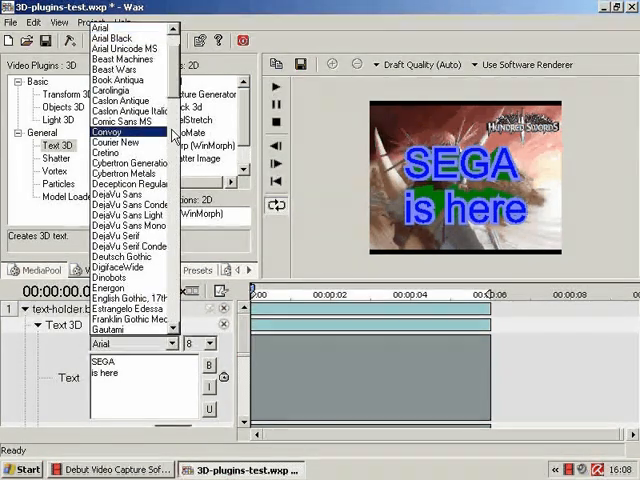
scroll(down, 3)
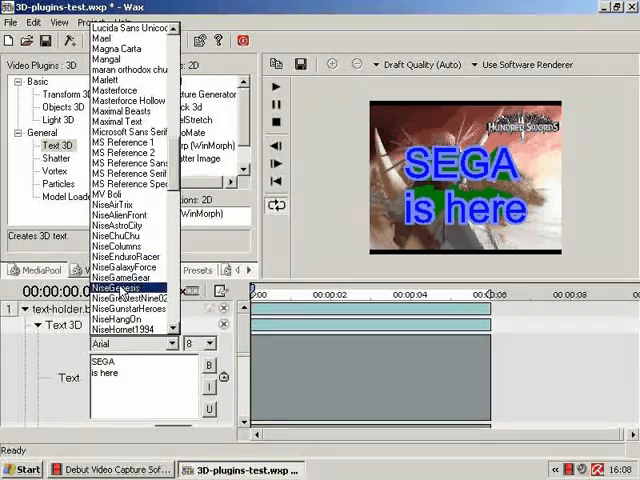
scroll(down, 3)
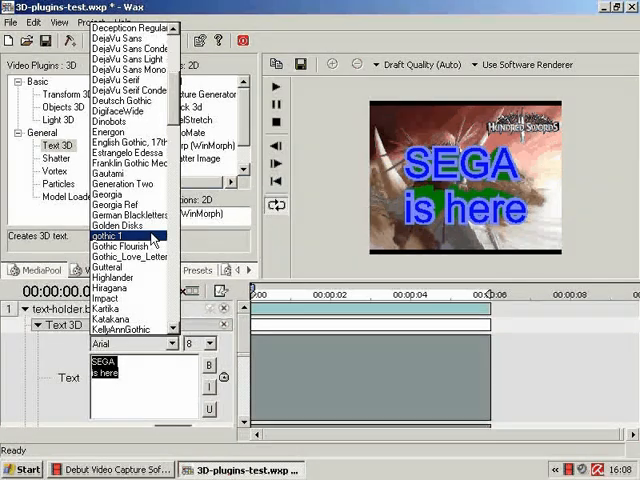
scroll(down, 3)
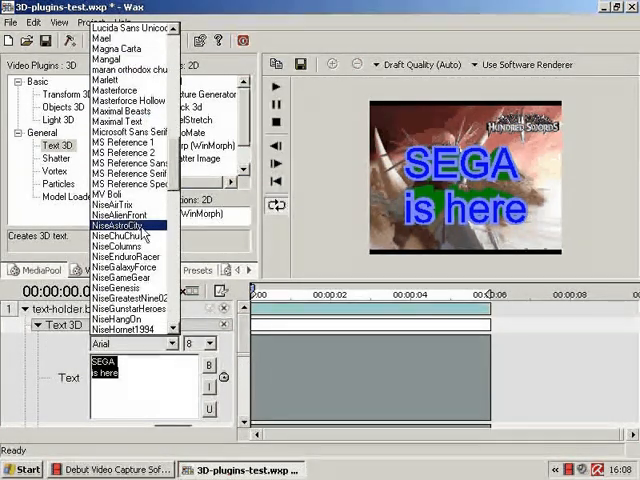
scroll(down, 3)
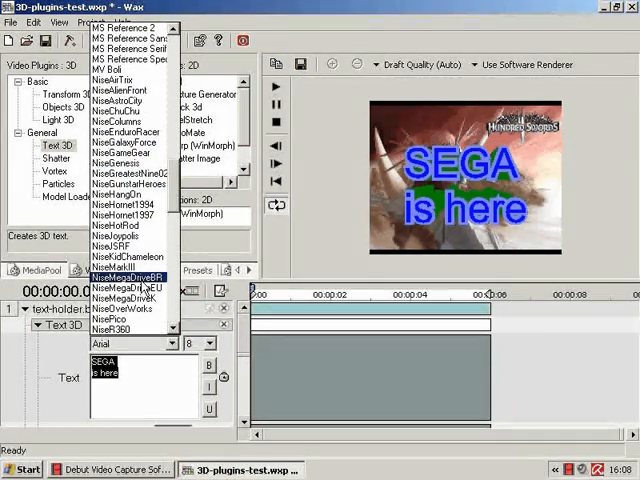
click(135, 276)
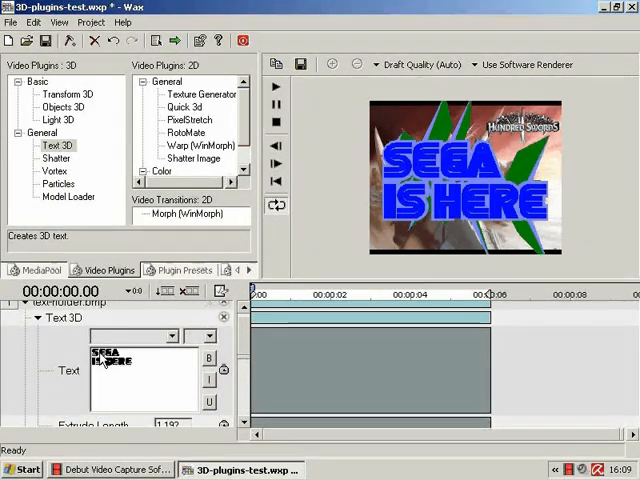
mouse_move(146, 371)
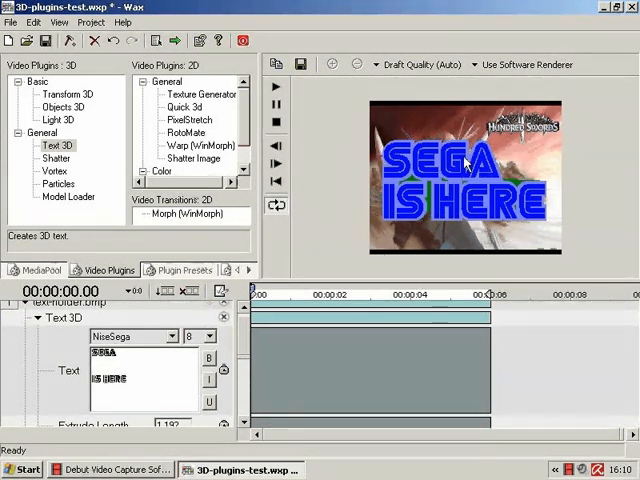
mouse_move(476, 230)
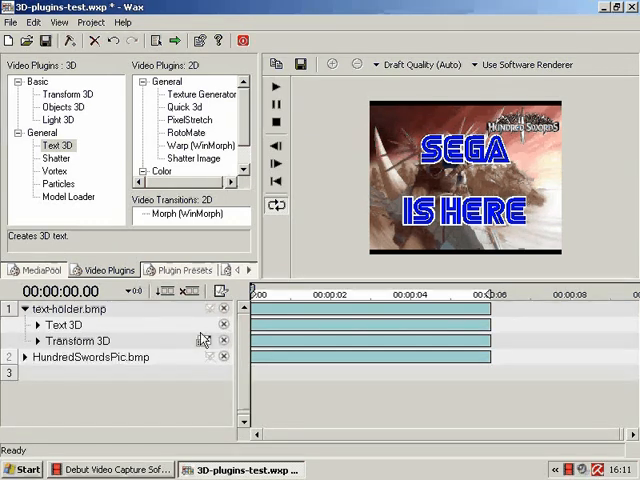
click(37, 341)
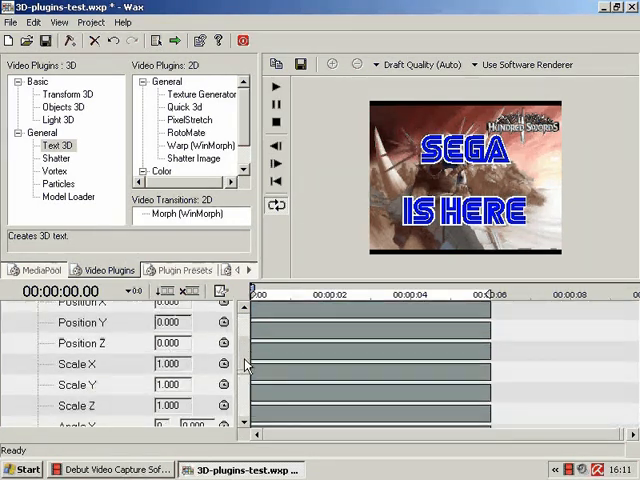
scroll(down, 3)
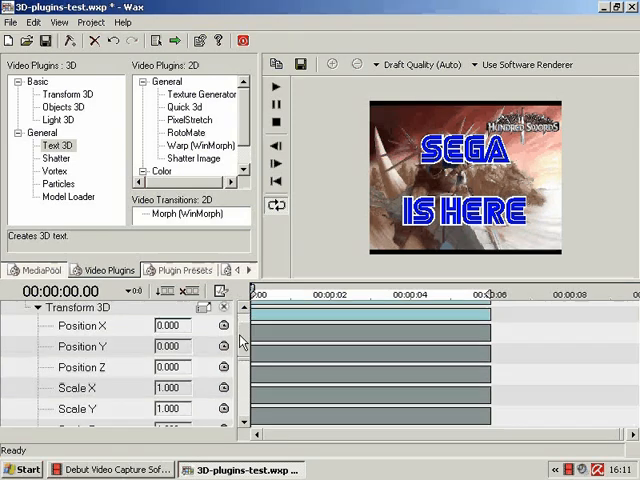
scroll(down, 3)
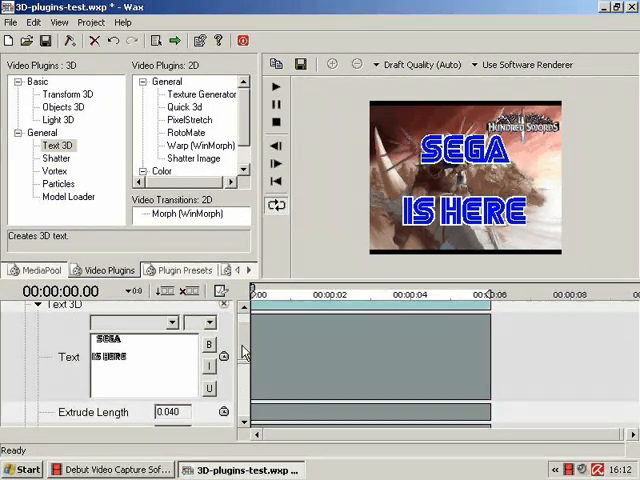
mouse_move(261, 347)
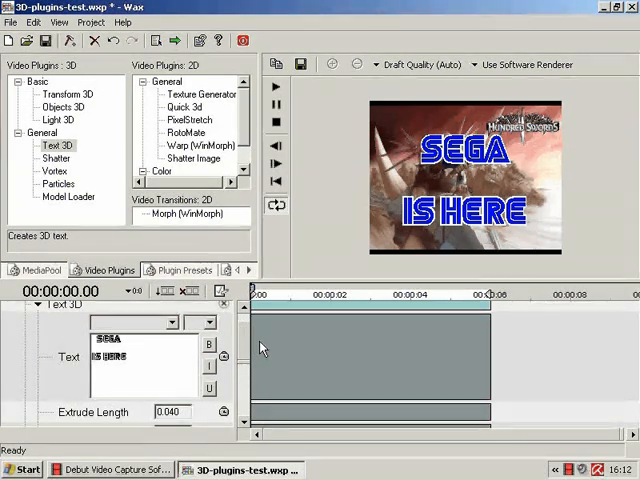